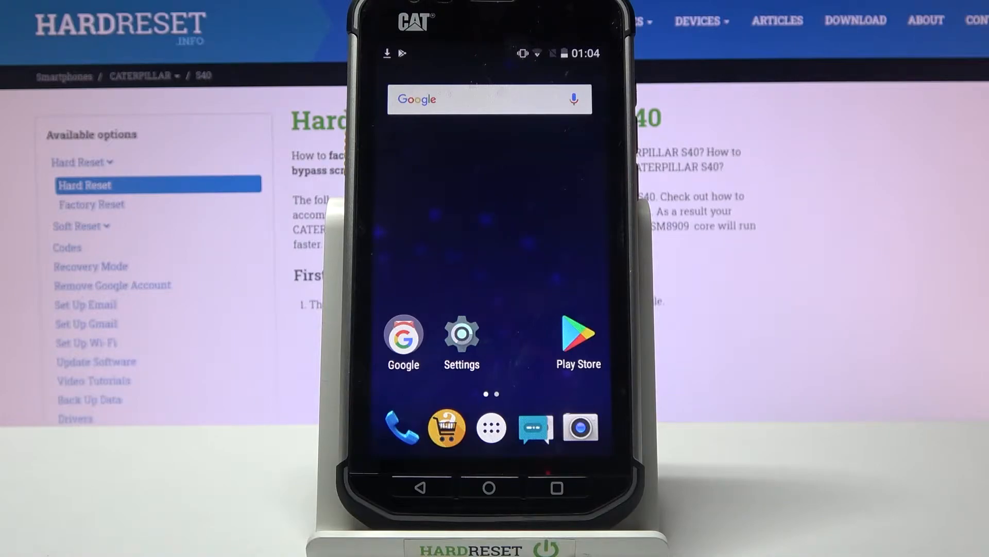
Step: Open Settings and go to the Bluetooth page, currently switched off
{"action": "left_click", "coordinate": [461, 334]}
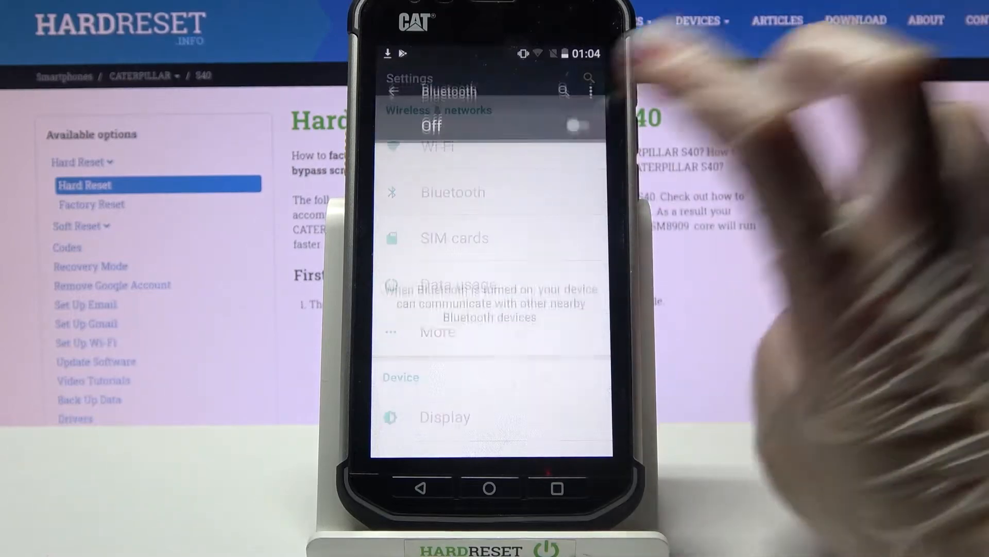
Step: Switch Bluetooth on and start pairing with Lenovo K6 from available devices
{"action": "left_click", "coordinate": [576, 112]}
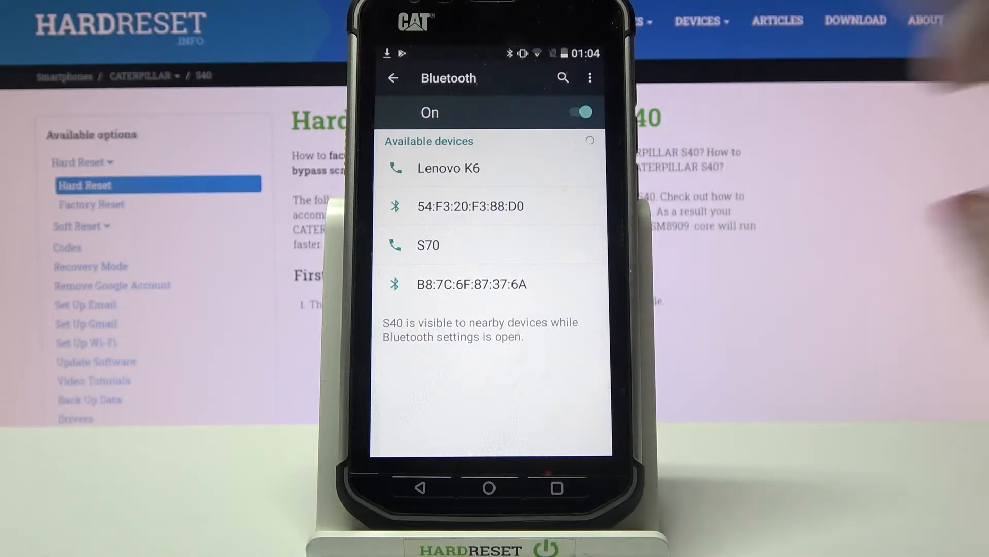
{"action": "left_click", "coordinate": [448, 168]}
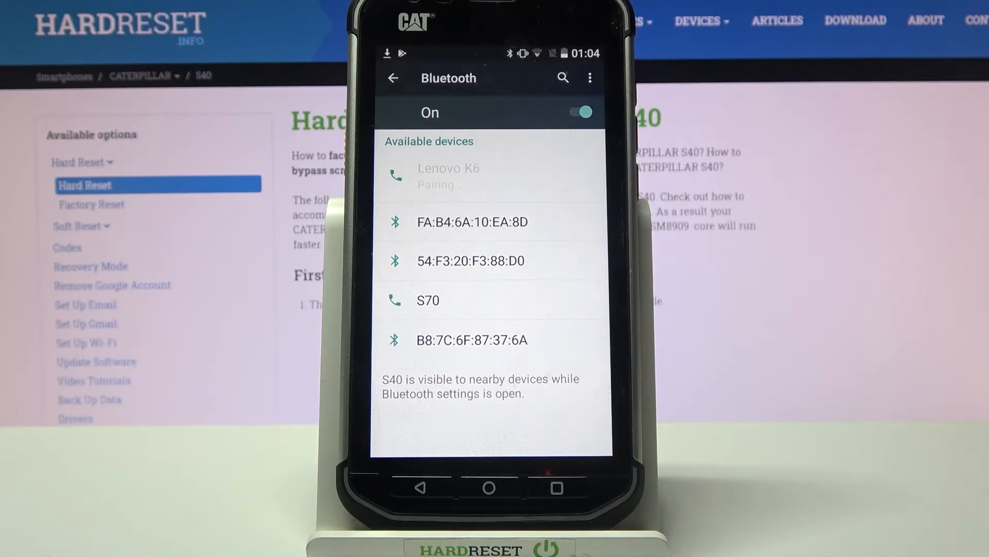
Step: Accept the Lenovo K6 pairing request, then open that paired device's settings
{"action": "left_click", "coordinate": [448, 177]}
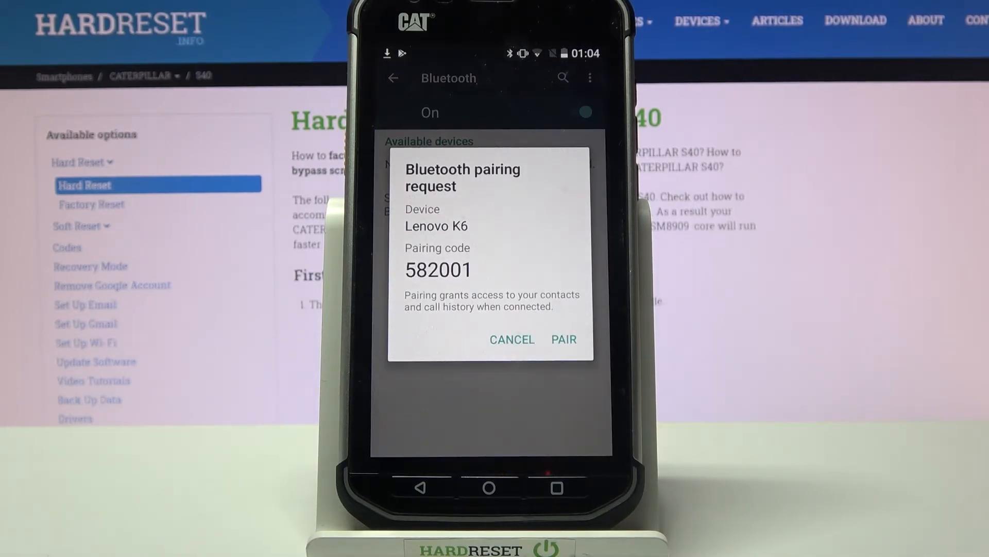
{"action": "left_click", "coordinate": [563, 339]}
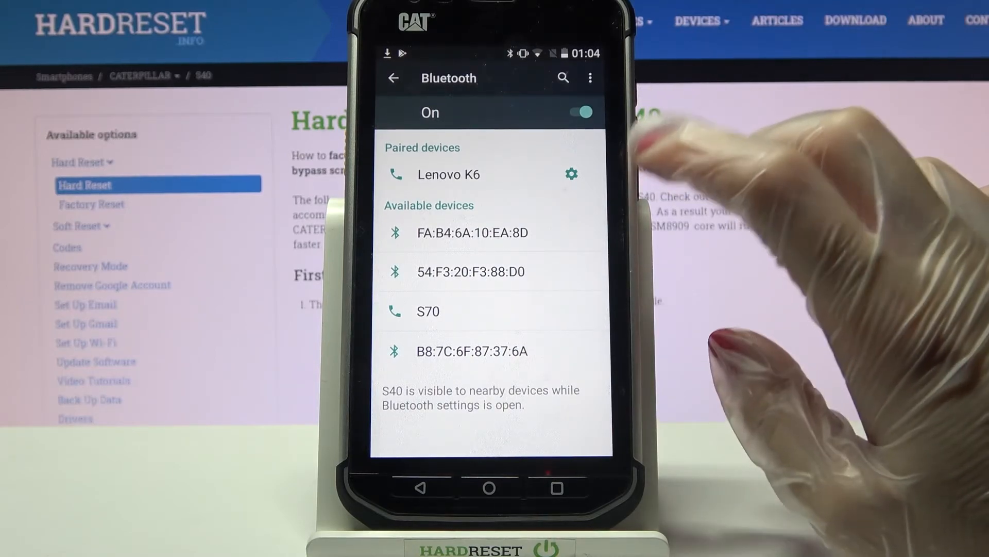
{"action": "left_click", "coordinate": [571, 174]}
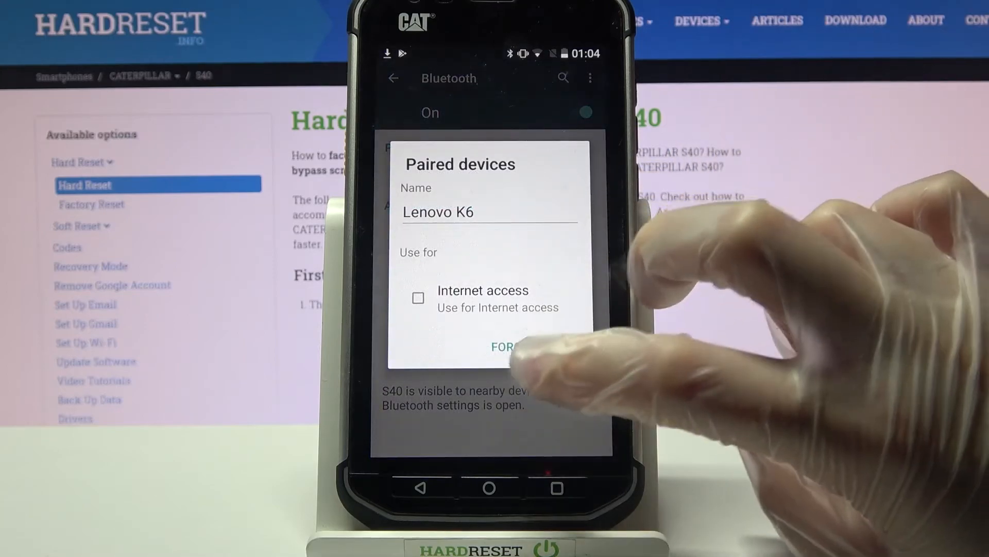